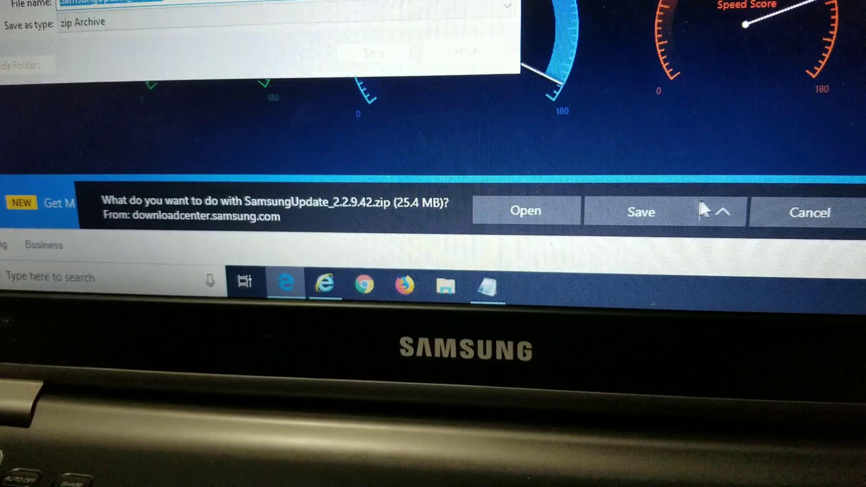
# - Save the SamsungUpdate_2.2.9.42 zip download to the Desktop
pyautogui.click(640, 211)
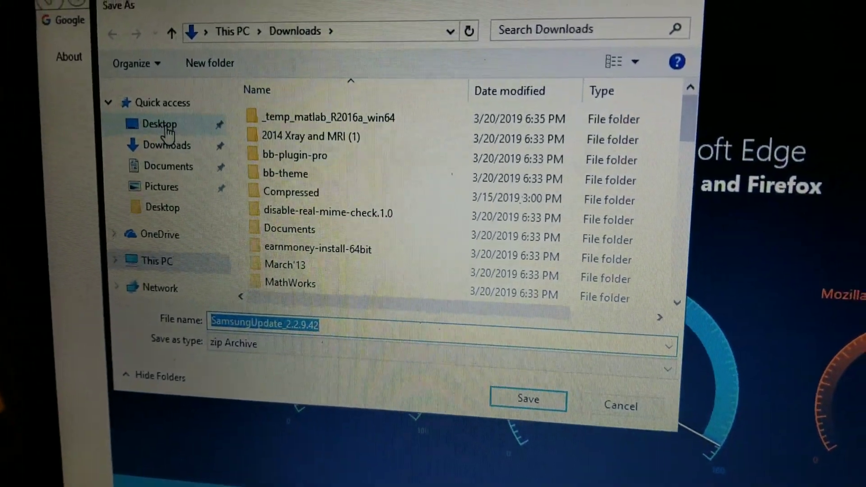
pyautogui.click(161, 124)
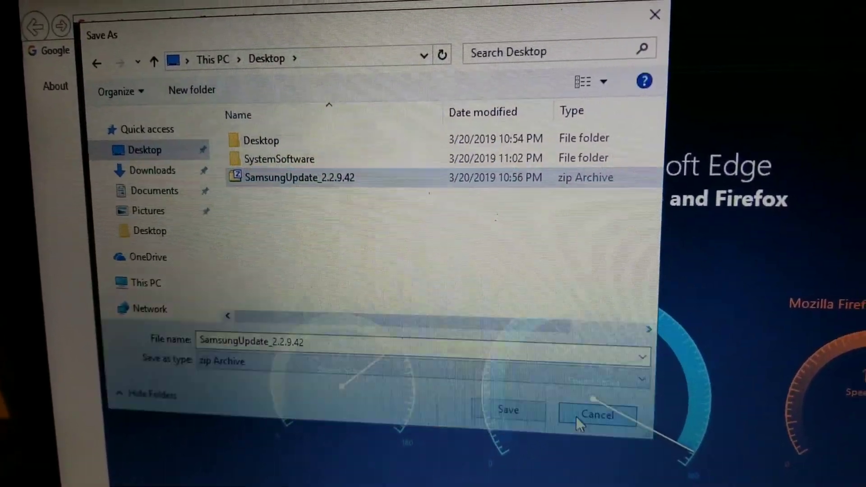
pyautogui.click(596, 415)
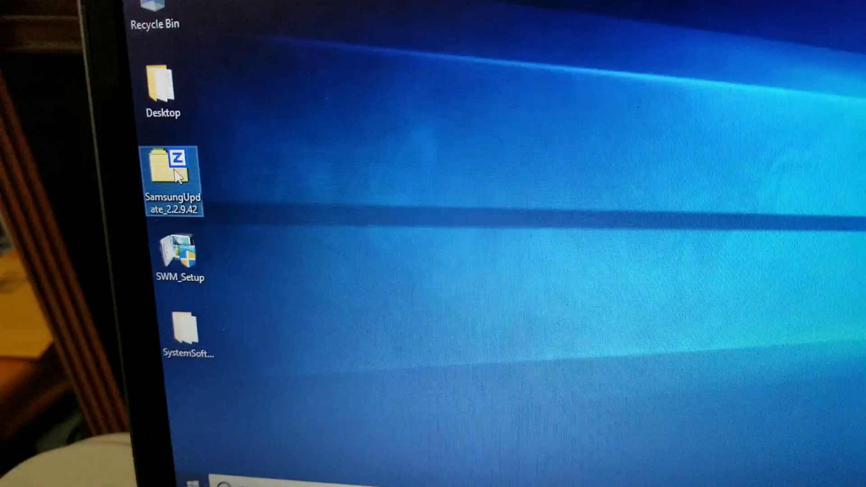
# - Extract SWM_Setup from the SamsungUpdate zip to the Desktop, replacing the old copy, and finish installing
pyautogui.rightClick(172, 165)
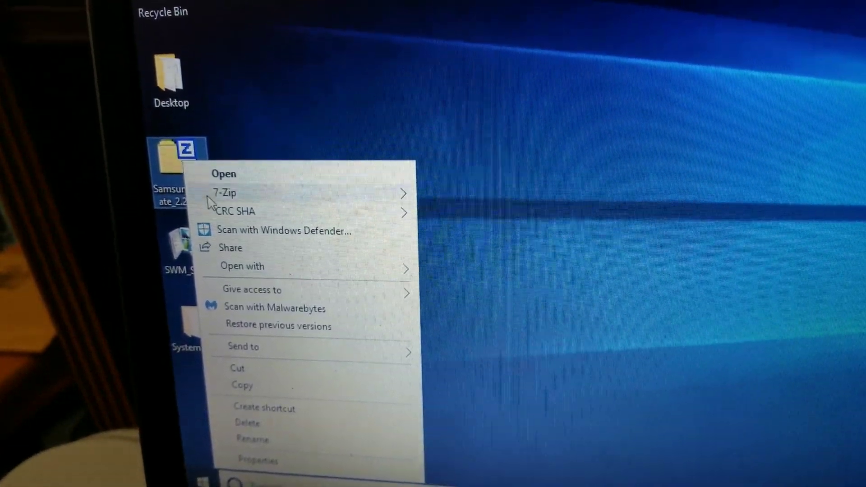
pyautogui.click(242, 267)
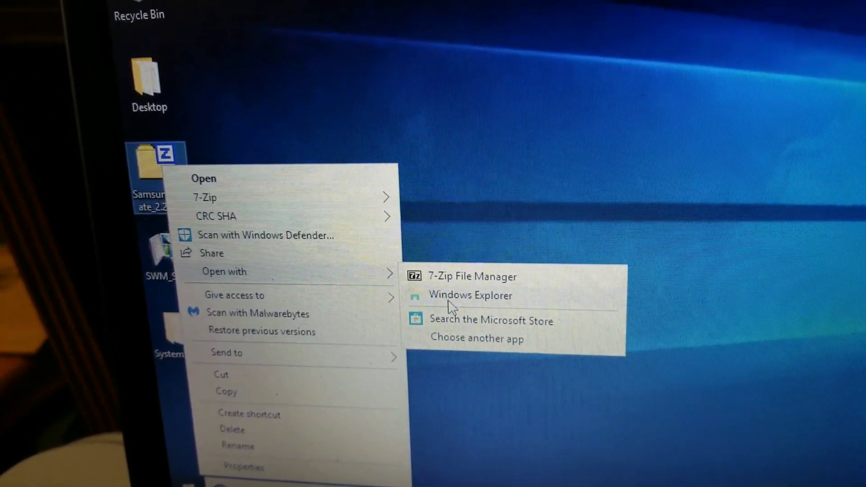
pyautogui.click(470, 295)
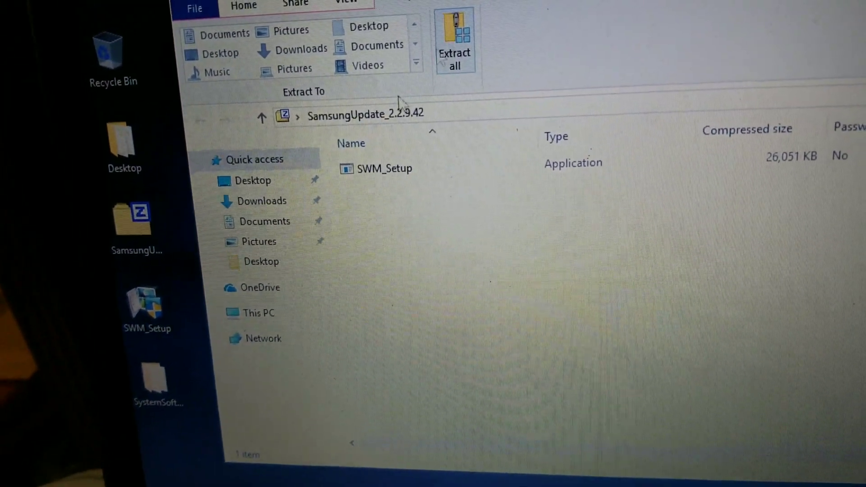
pyautogui.click(389, 169)
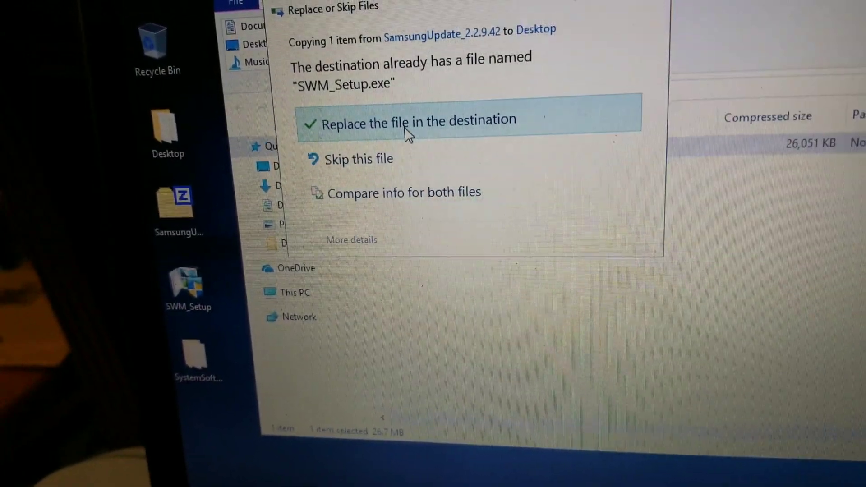
pyautogui.click(420, 121)
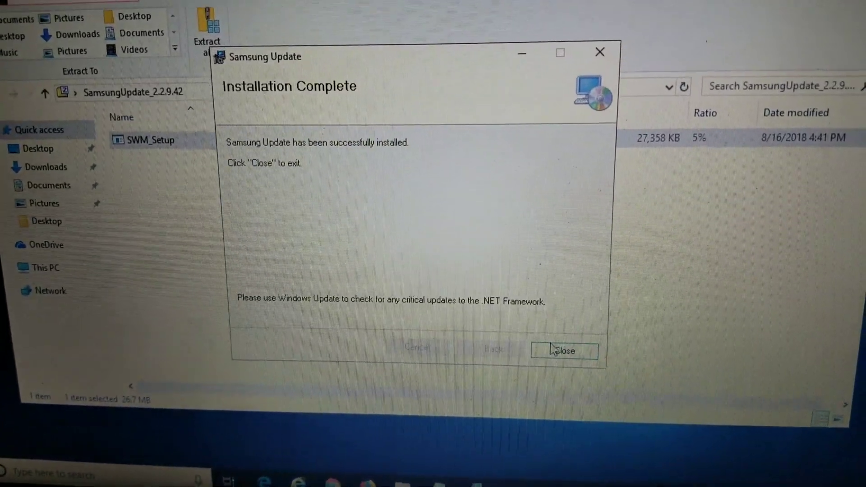
pyautogui.click(564, 351)
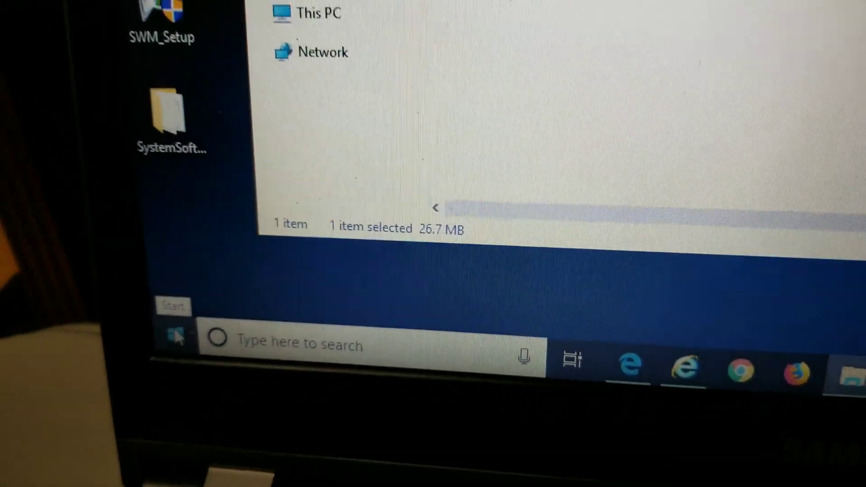
pyautogui.click(172, 337)
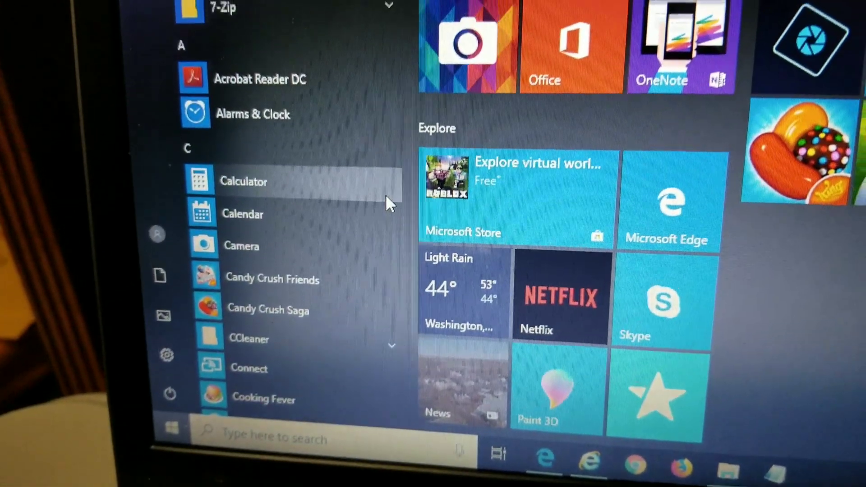
pyautogui.scroll(-3)
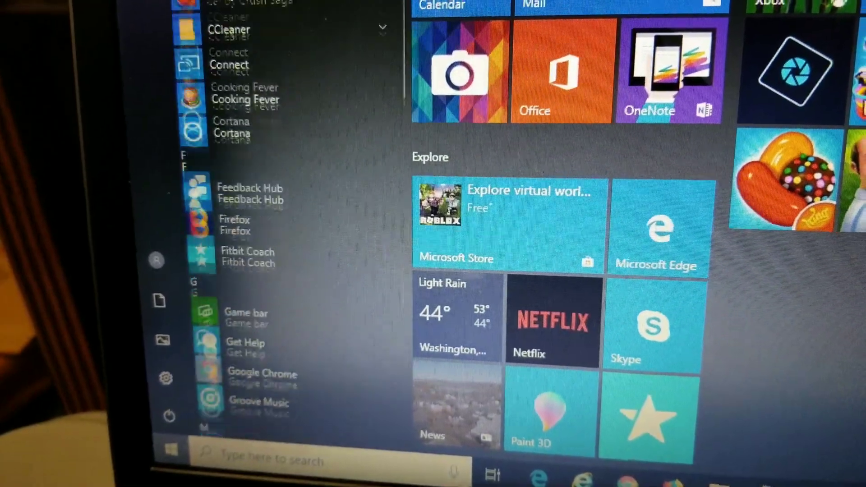
pyautogui.scroll(-3)
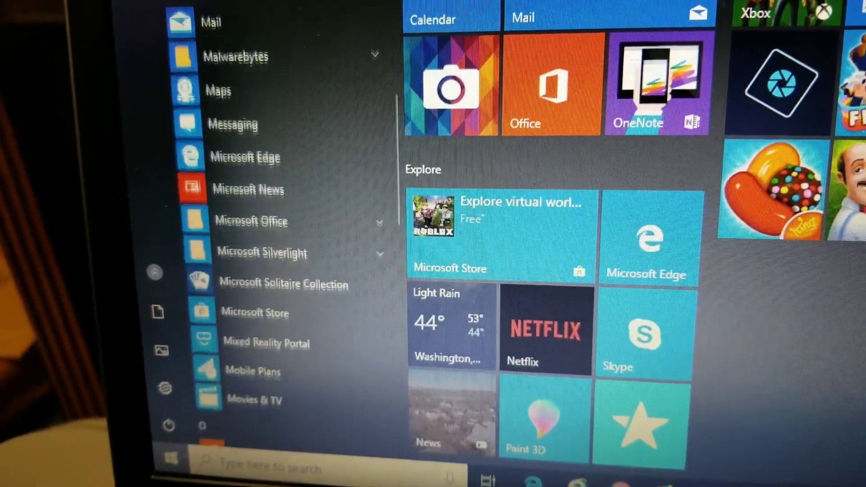
pyautogui.scroll(-3)
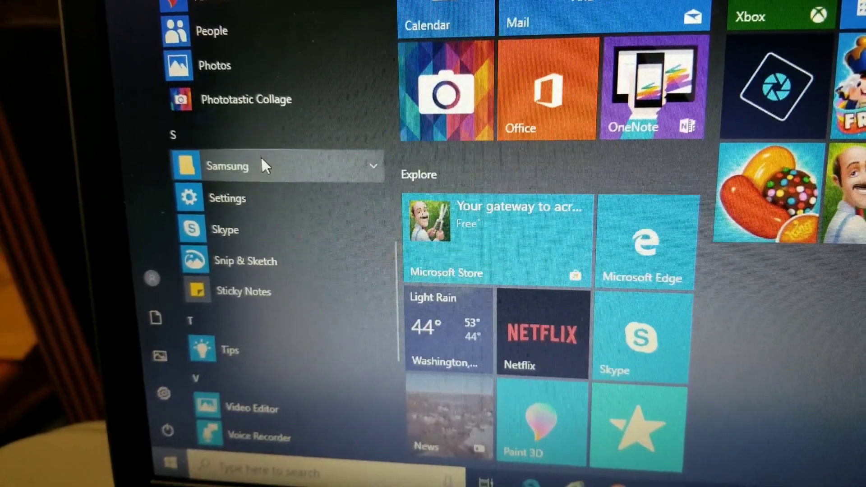
pyautogui.click(227, 165)
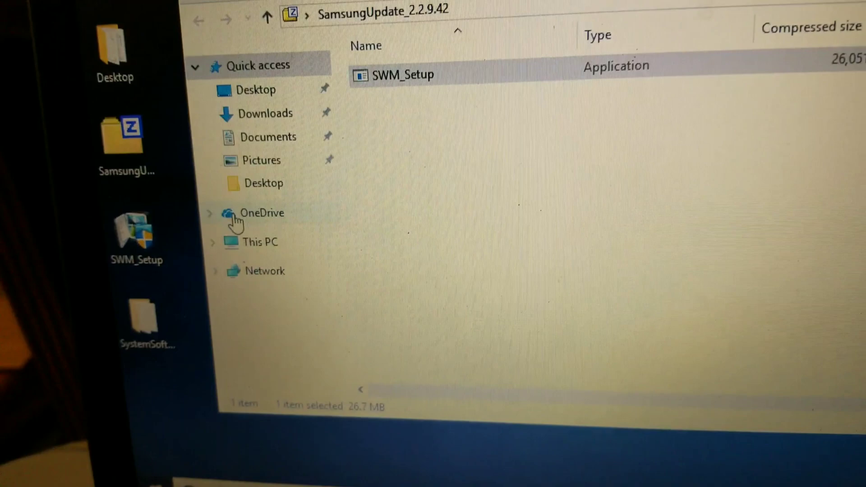
pyautogui.doubleClick(404, 74)
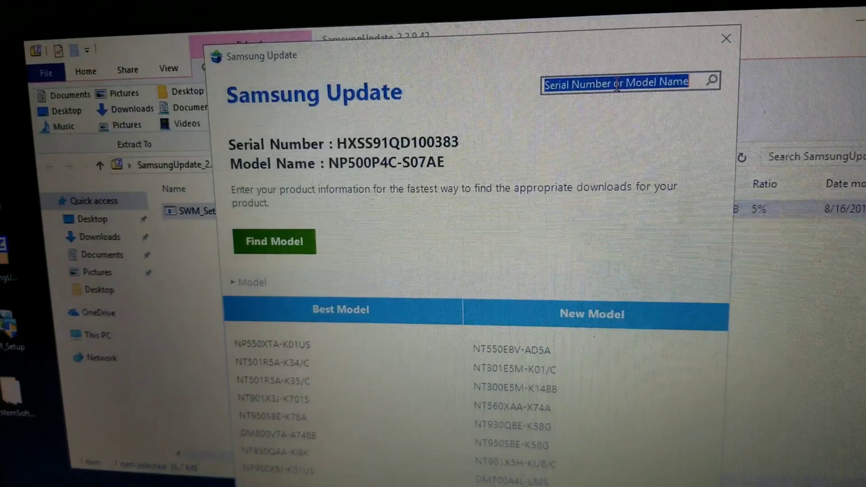
# - Search for model 'np500p4c-s' and select the NP500P4C-S07AE result
pyautogui.write('np500p4c')
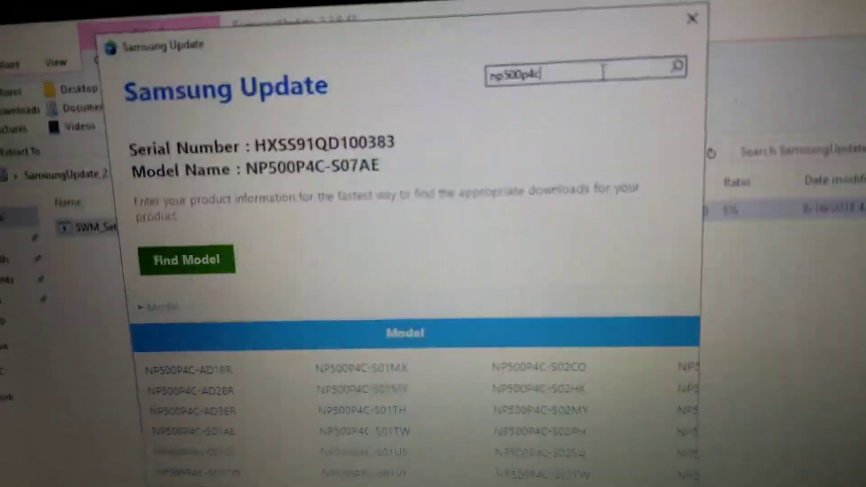
pyautogui.write('np500p4c-s07ae')
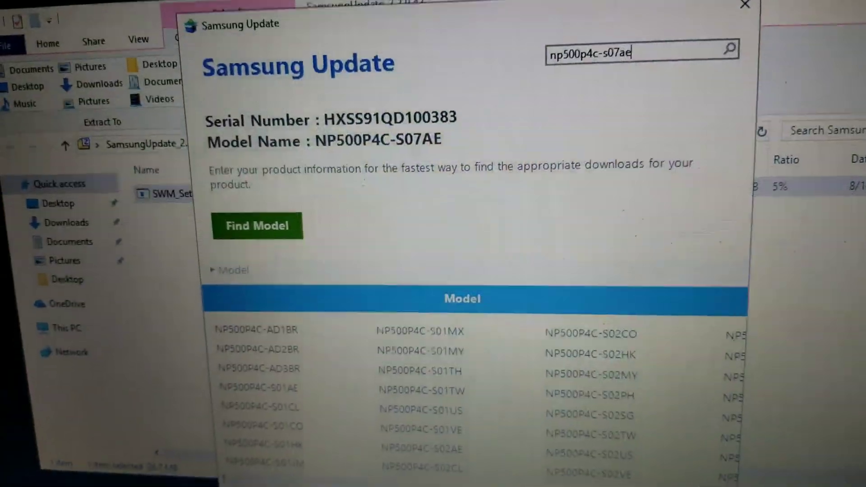
pyautogui.click(257, 226)
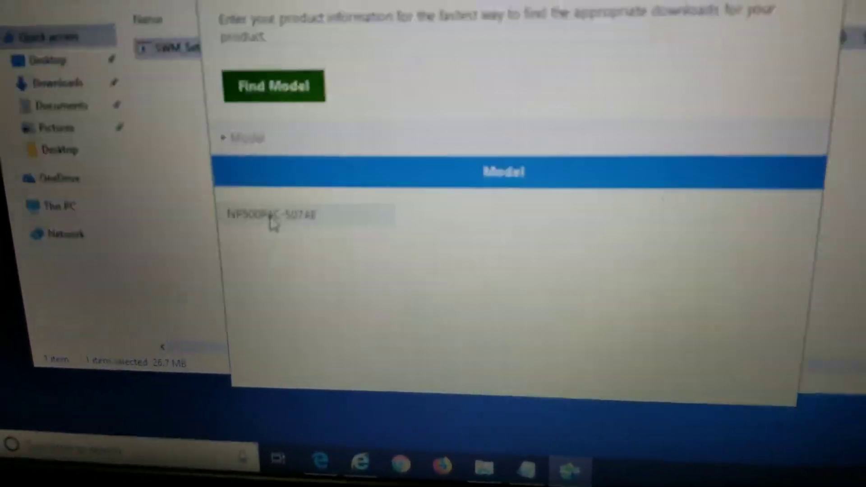
pyautogui.click(272, 214)
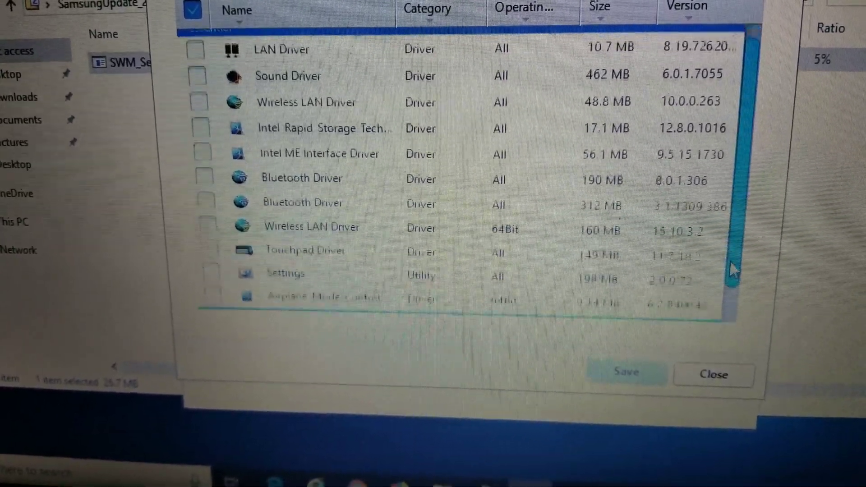
# - Tick the Airplane Mode Control driver and save its setup files to the Desktop
pyautogui.scroll(-3)
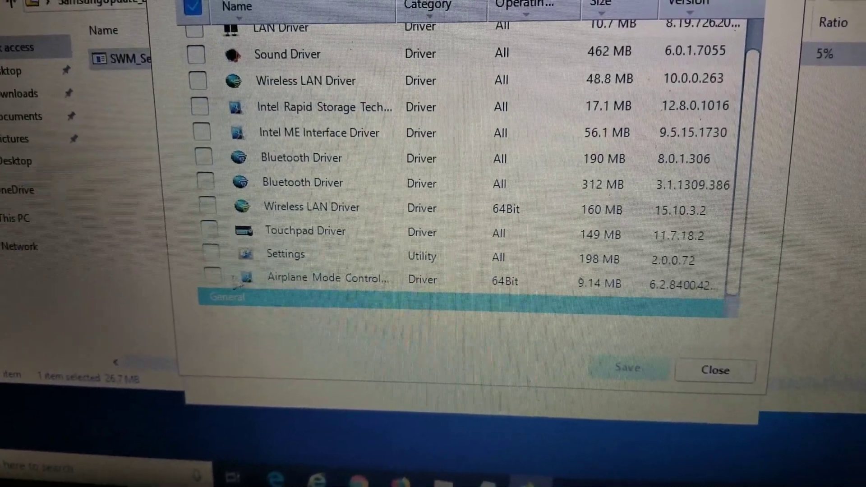
pyautogui.click(210, 276)
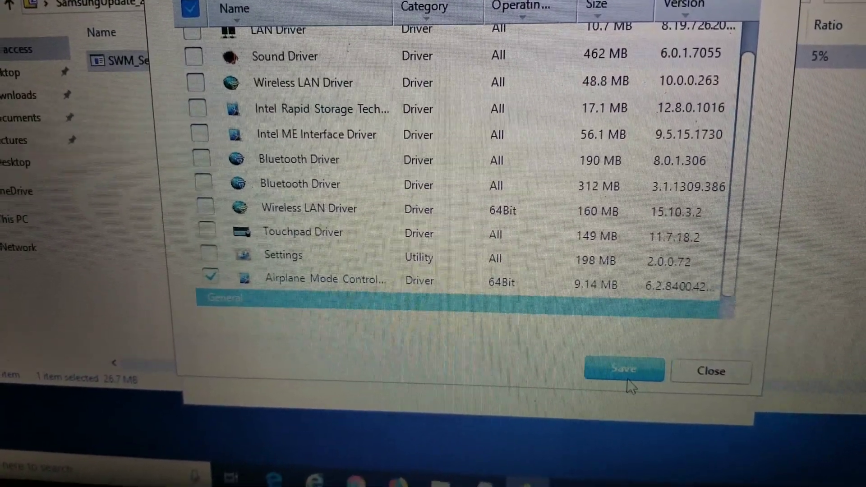
pyautogui.click(624, 369)
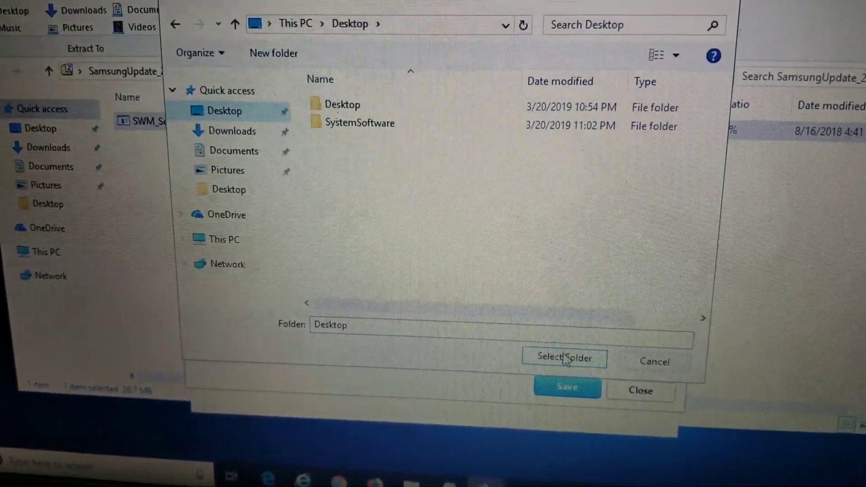
pyautogui.click(564, 358)
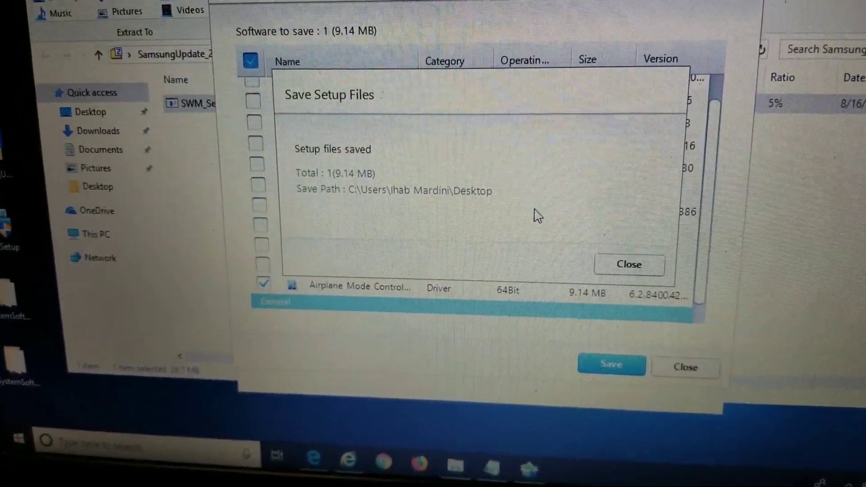
# - Inspect the saved SystemSoftware(1) folder, then dismiss the setup-files-saved confirmation
pyautogui.click(628, 264)
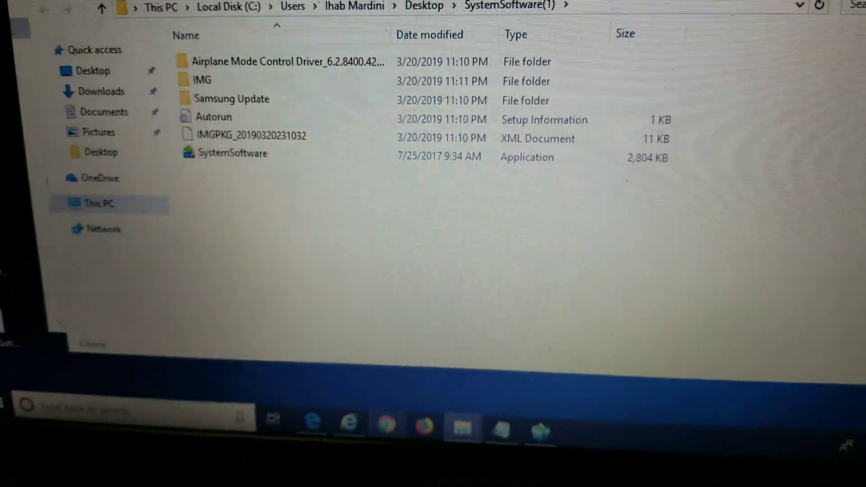
pyautogui.click(613, 341)
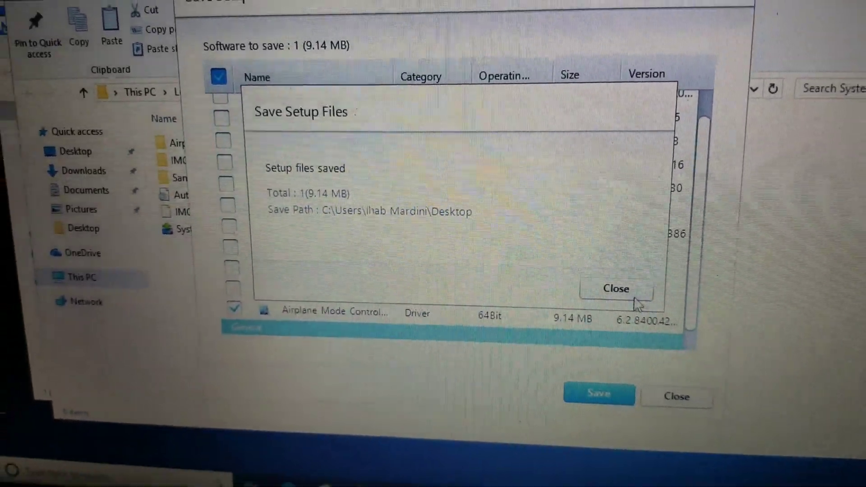
pyautogui.click(615, 288)
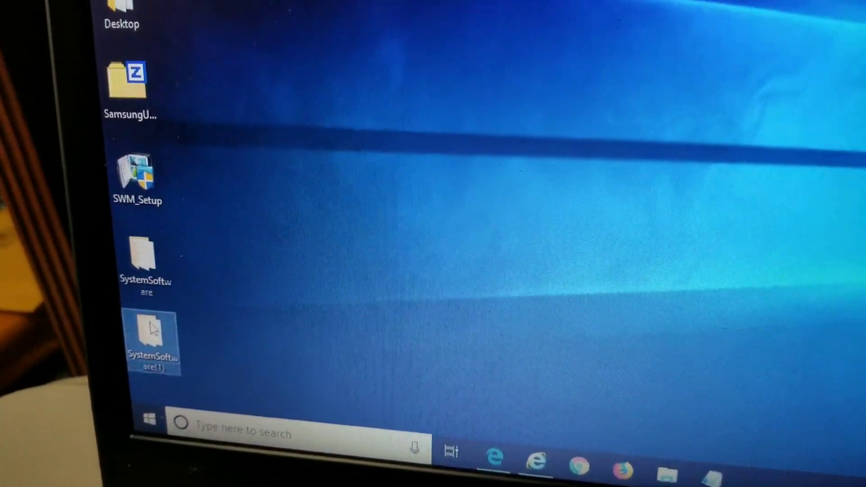
# - Permanently delete SystemSoftware(1) and launch the installer inside the SystemSoftware folder
pyautogui.press('Delete')
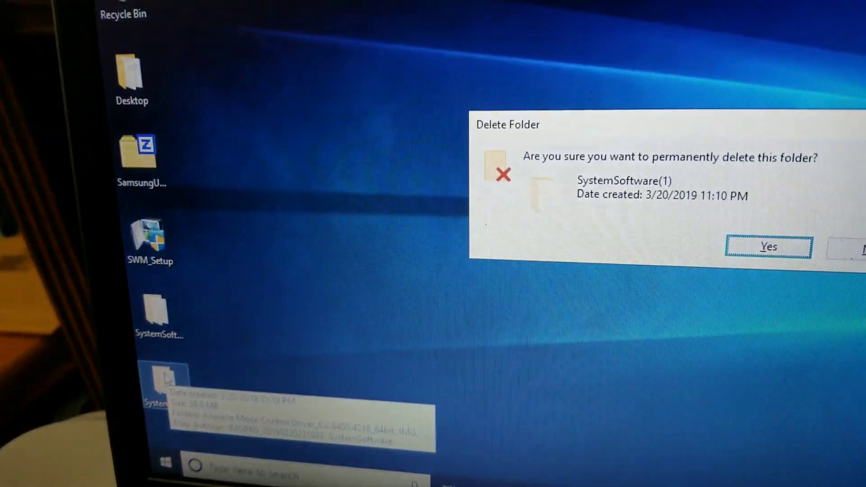
pyautogui.click(768, 246)
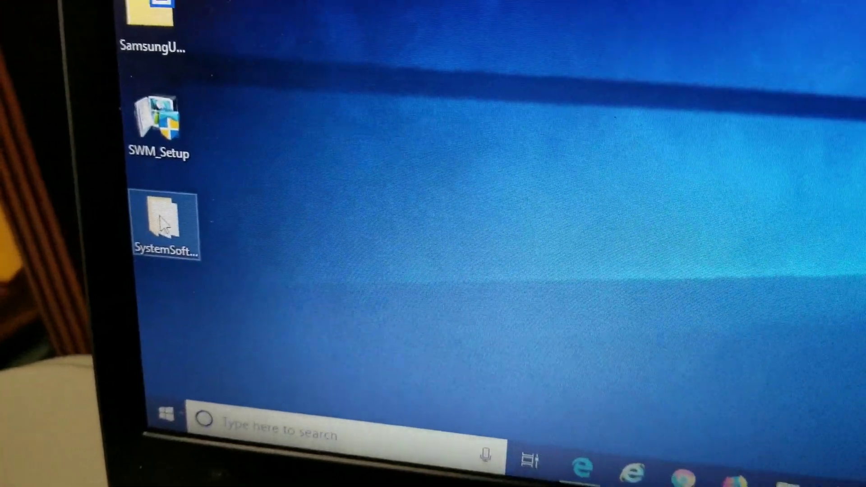
pyautogui.doubleClick(164, 222)
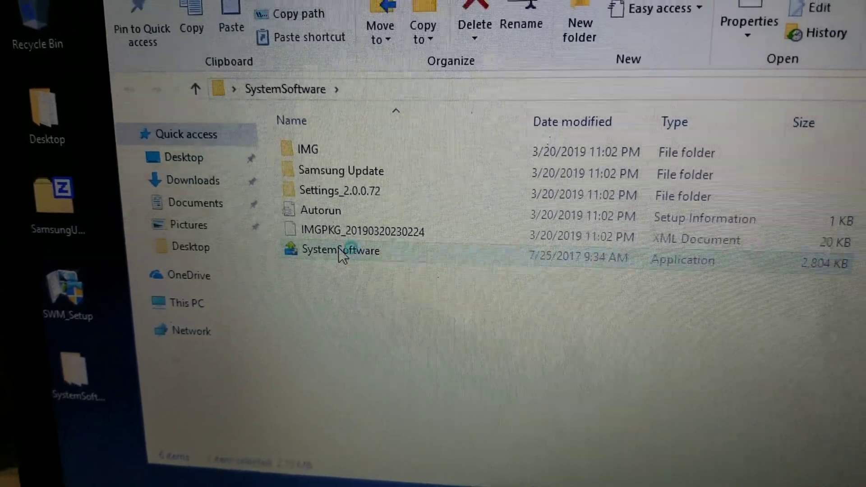
pyautogui.doubleClick(341, 250)
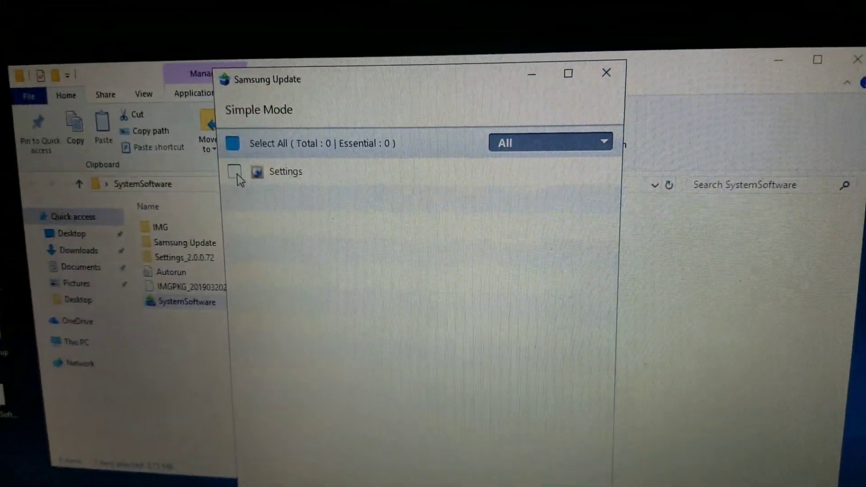
# - Mark Settings for installation and accept the System Restart prompt
pyautogui.click(522, 380)
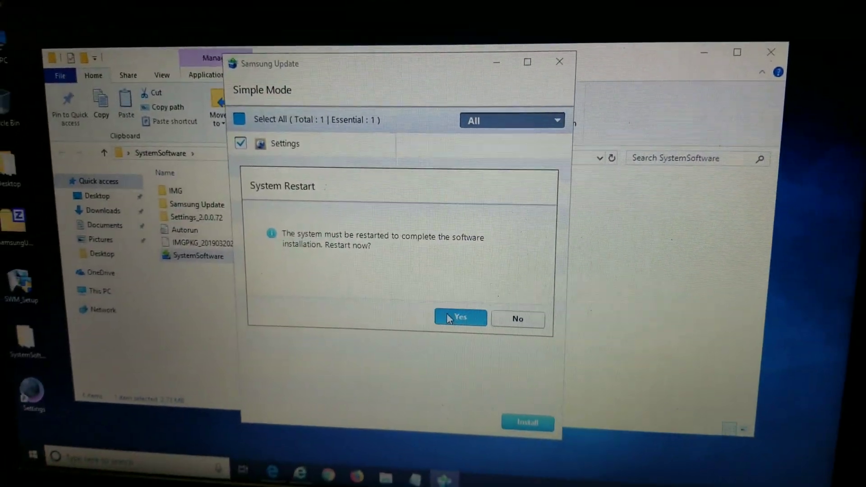
pyautogui.click(461, 318)
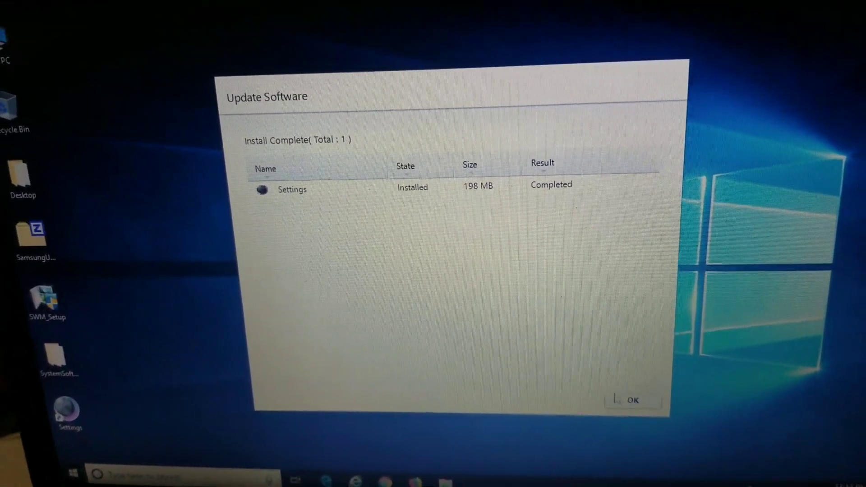
# - Acknowledge the Install Complete window and close Samsung Update
pyautogui.click(632, 400)
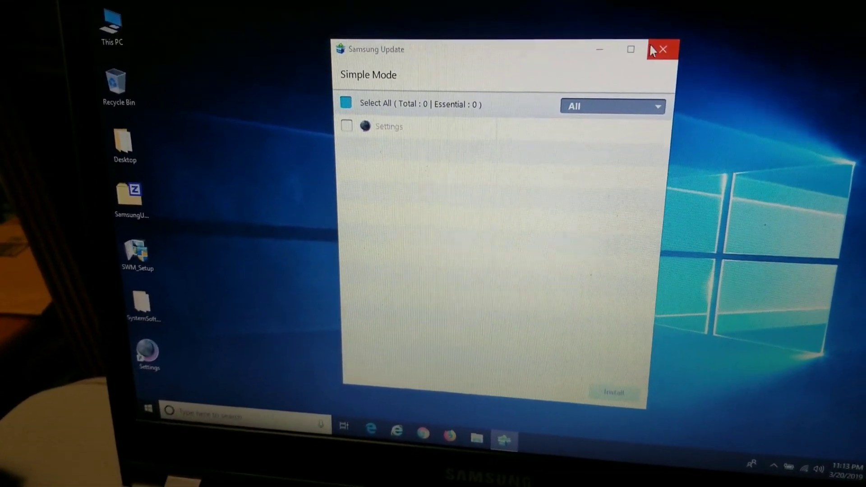
pyautogui.click(665, 50)
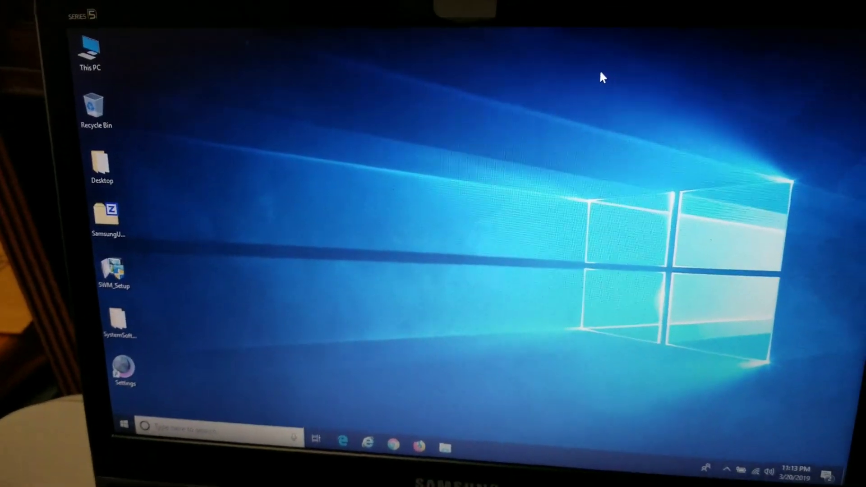